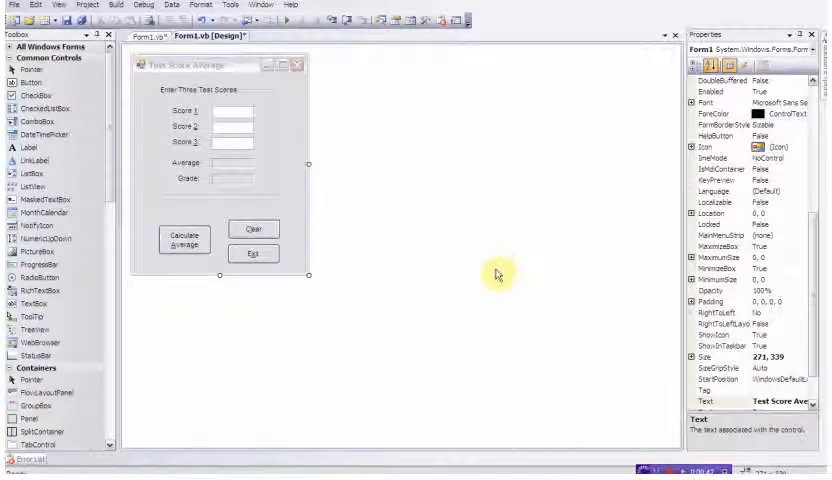
pyautogui.moveTo(476, 263)
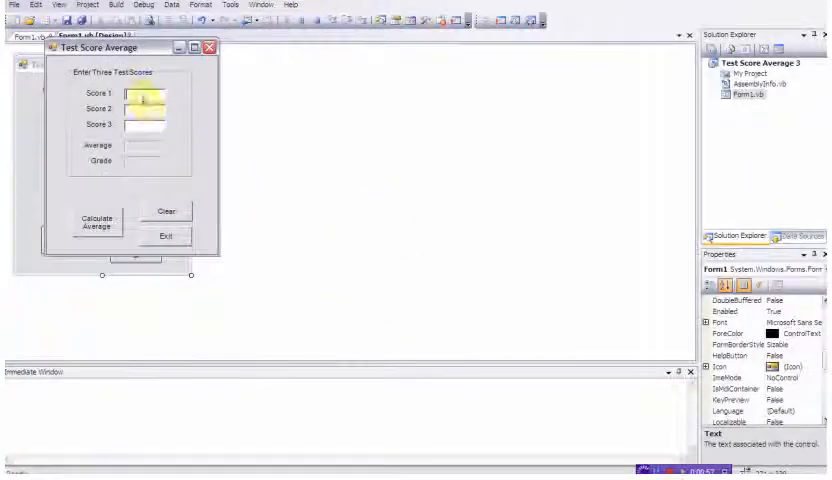
# Enter 40 for each score and calculate the average and grade.
pyautogui.write('40')
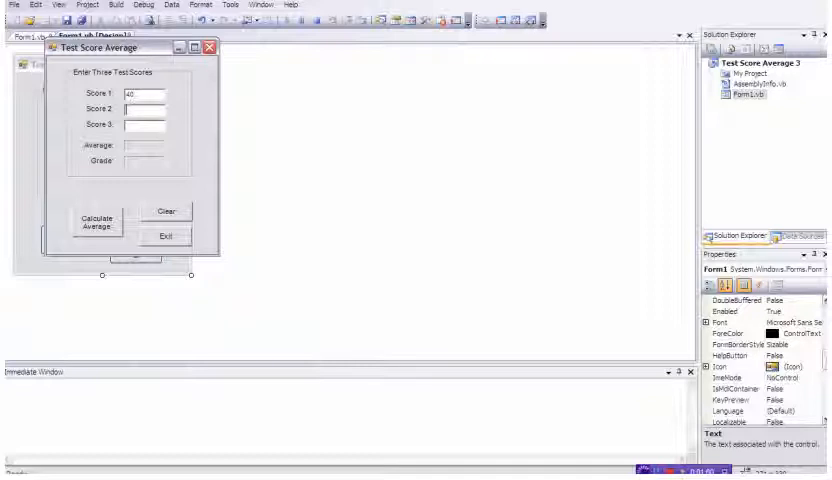
pyautogui.write('40')
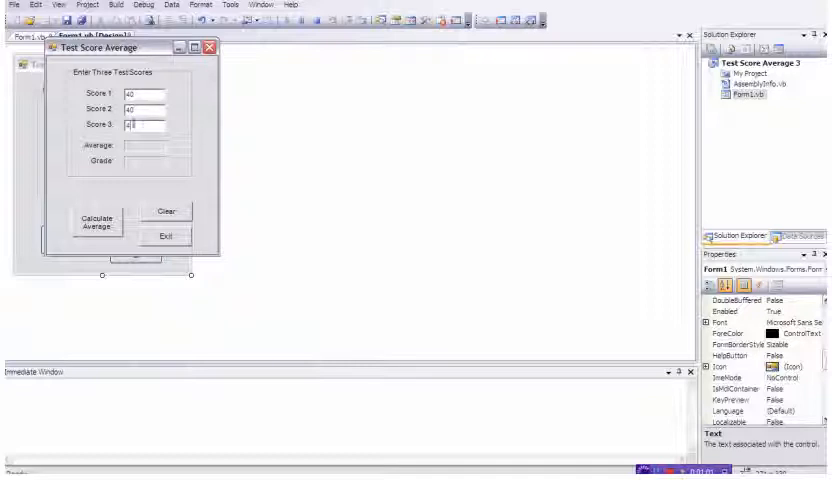
pyautogui.click(96, 222)
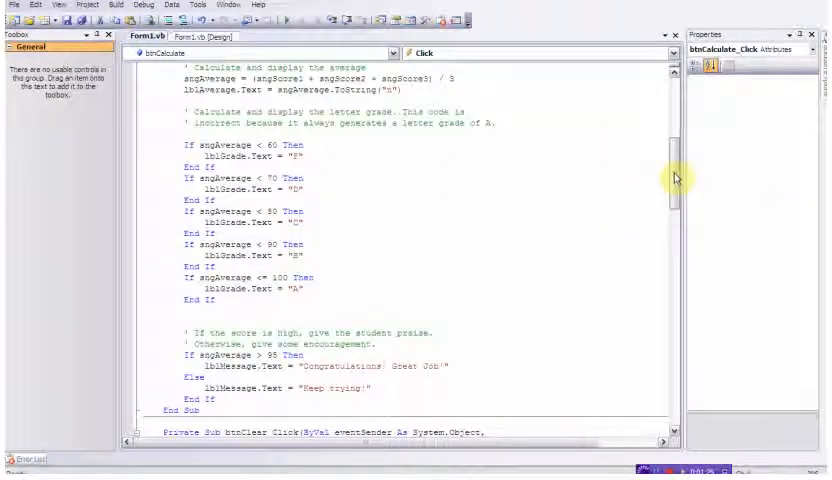
pyautogui.scroll(-3)
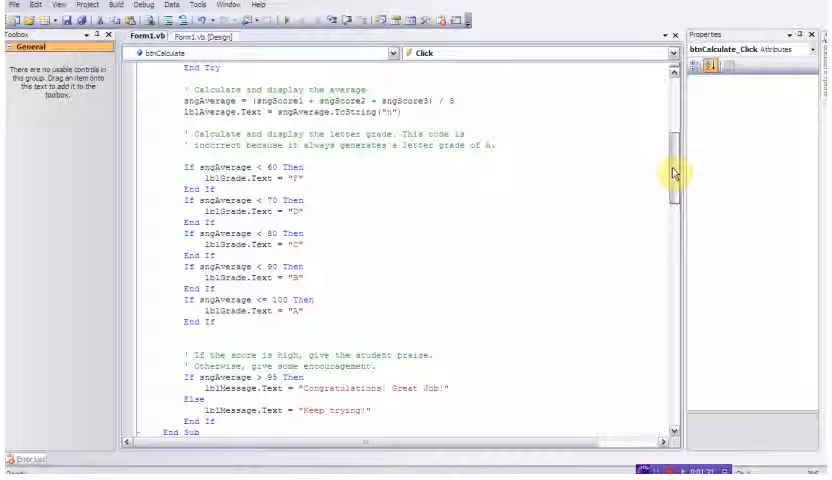
pyautogui.scroll(-3)
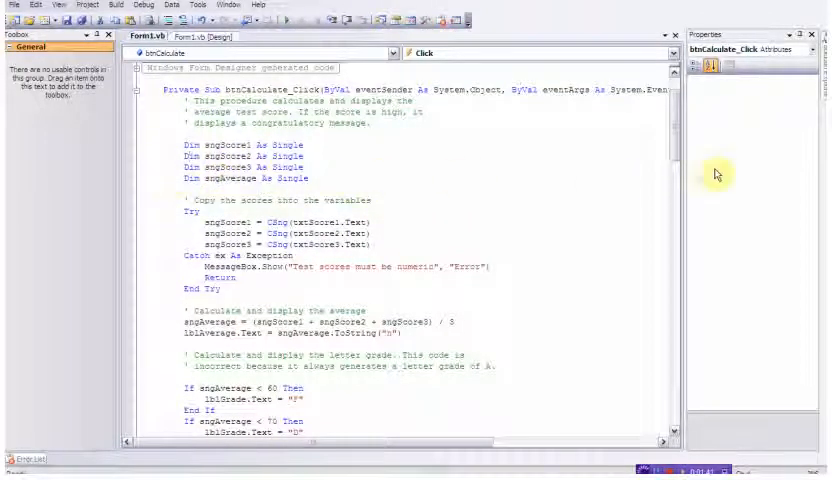
pyautogui.scroll(-3)
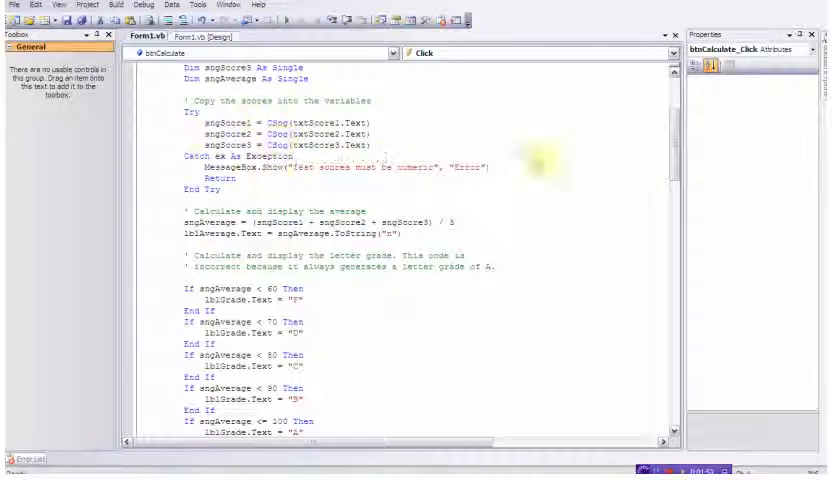
pyautogui.scroll(-3)
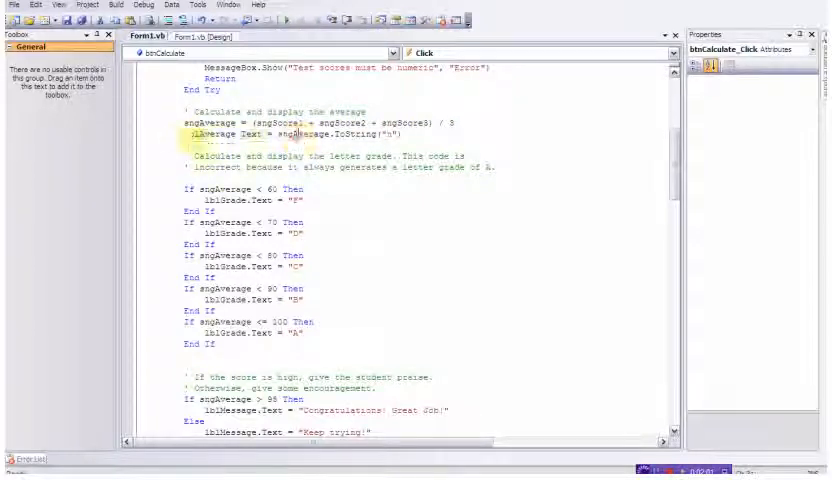
pyautogui.doubleClick(210, 134)
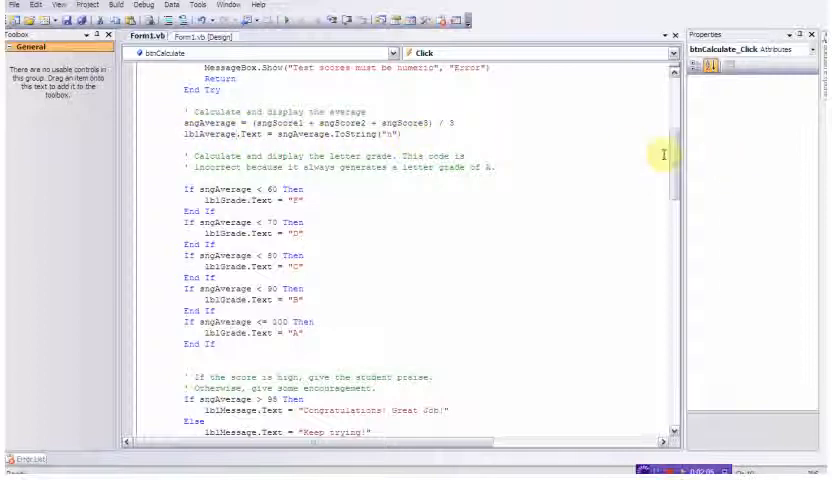
pyautogui.scroll(-3)
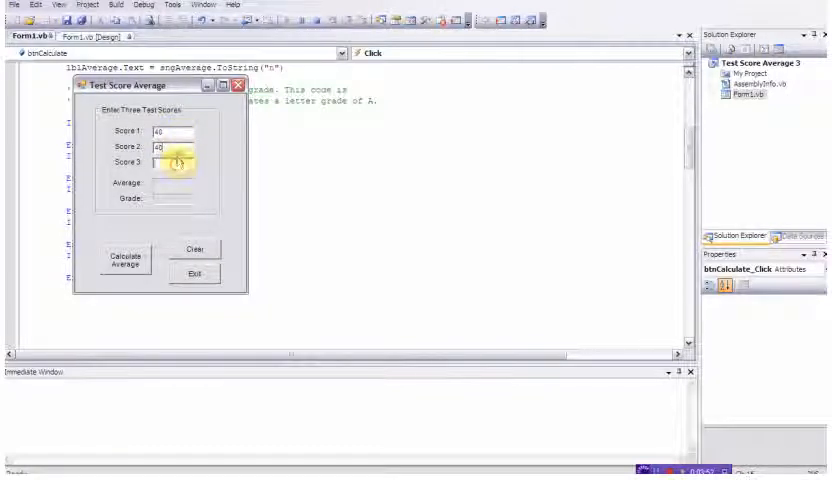
# Enter 40 as a score and run the reordered grade checks.
pyautogui.write('40')
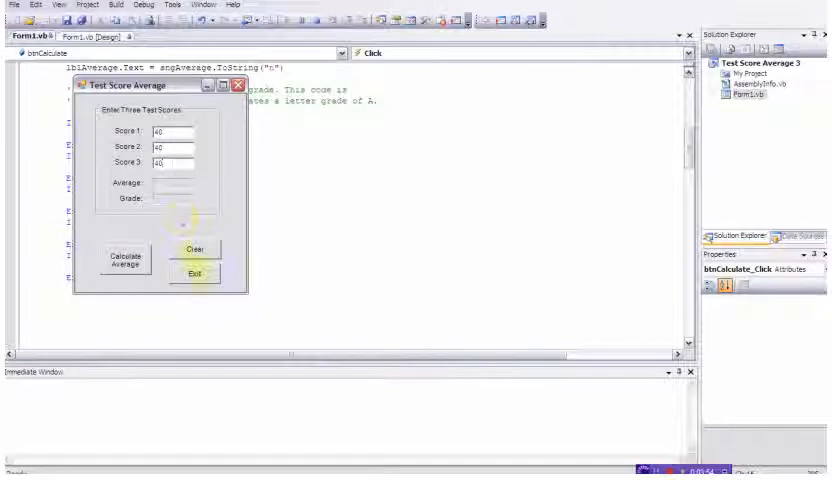
pyautogui.click(124, 263)
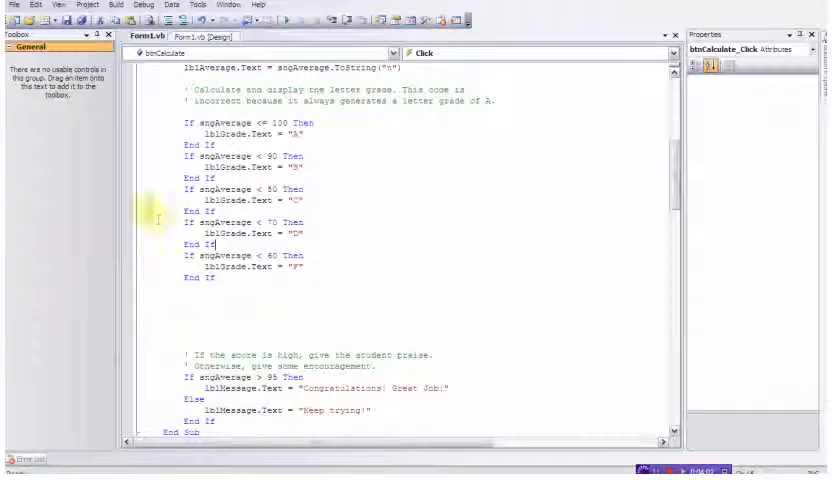
pyautogui.moveTo(280, 122)
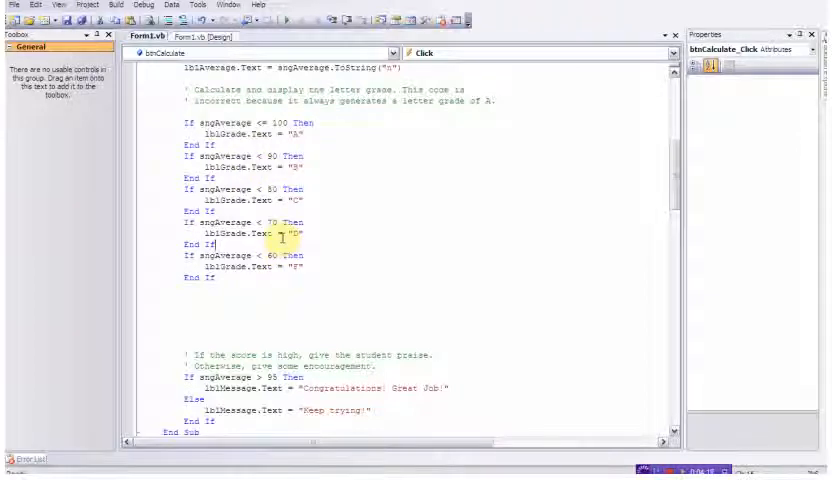
pyautogui.moveTo(540, 314)
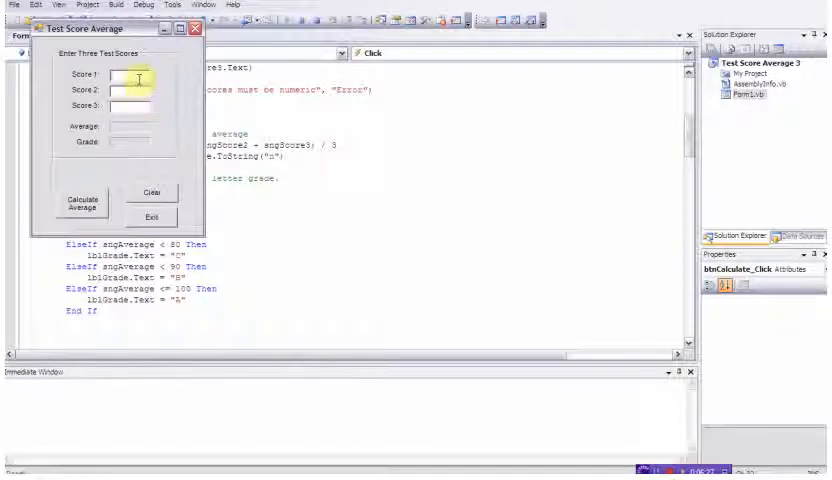
# Calculate with 40 (average 40.00, F), then with 100 for 66.67 and D.
pyautogui.write('40')
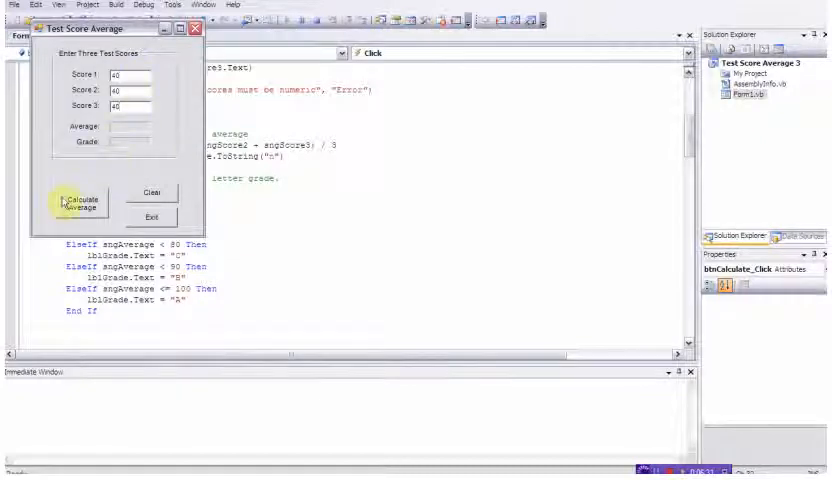
pyautogui.click(78, 202)
pyautogui.write('50')
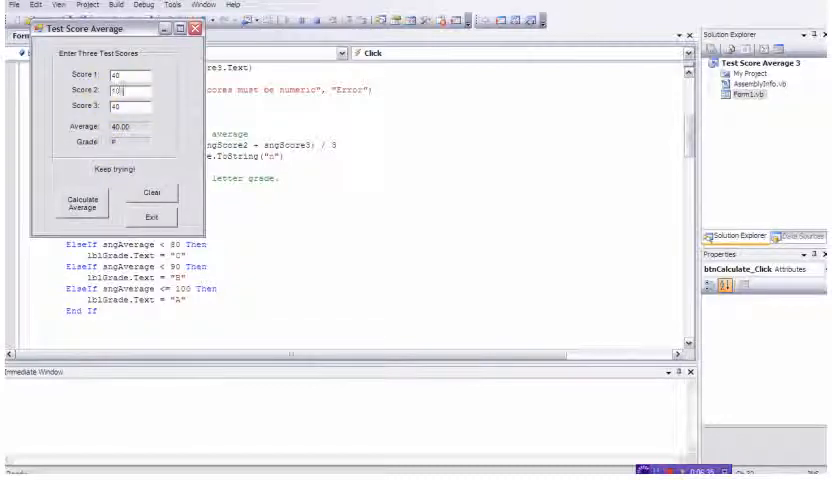
pyautogui.write('100')
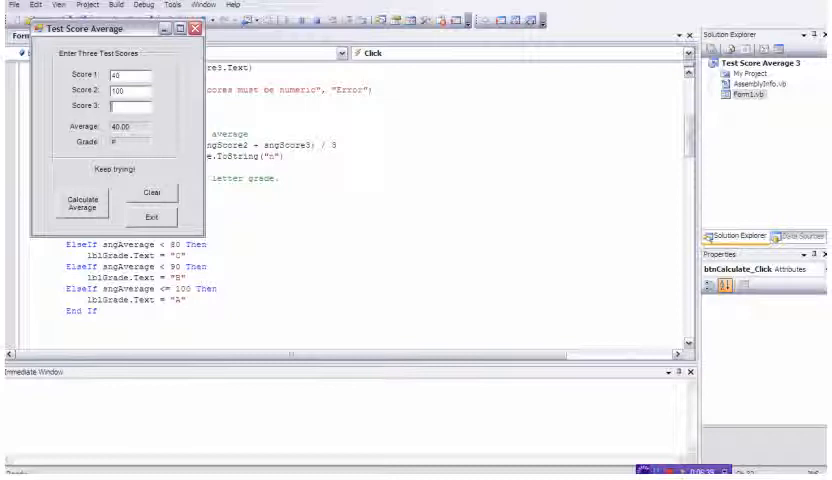
pyautogui.click(80, 202)
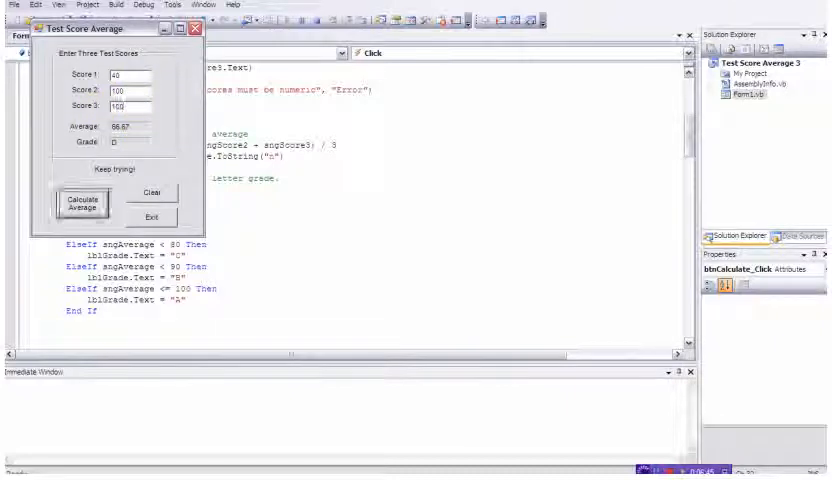
pyautogui.click(82, 204)
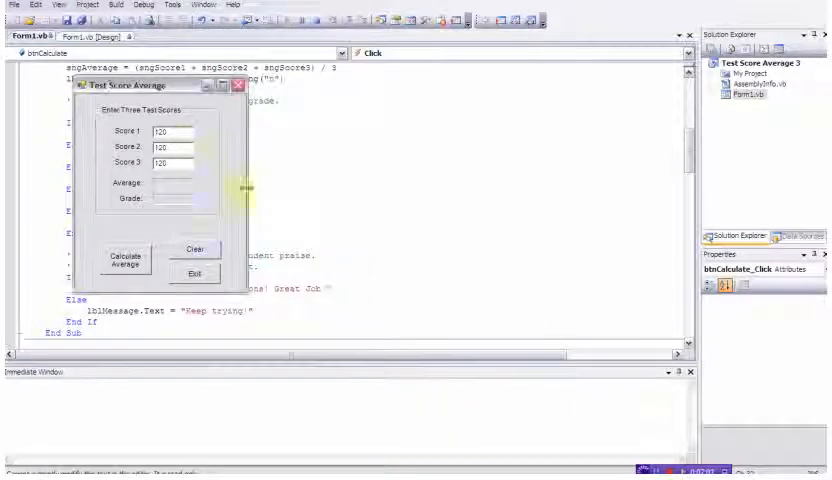
# Run the test with 120 in all three score boxes and return to the code.
pyautogui.click(166, 132)
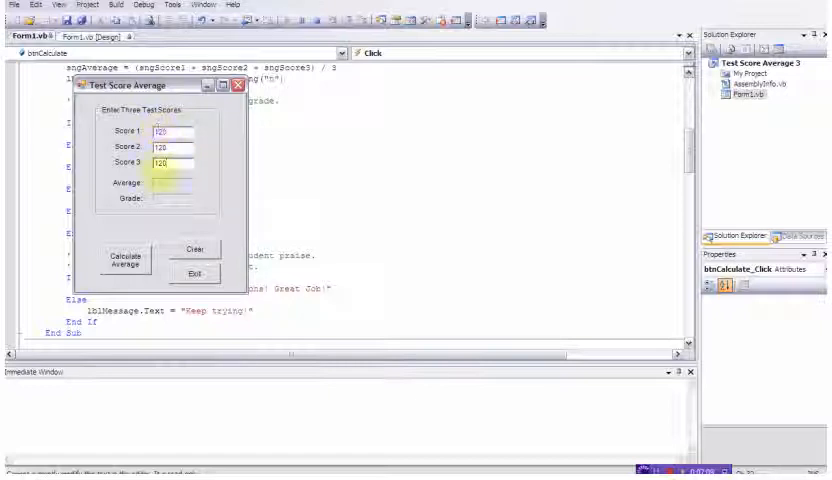
pyautogui.click(124, 259)
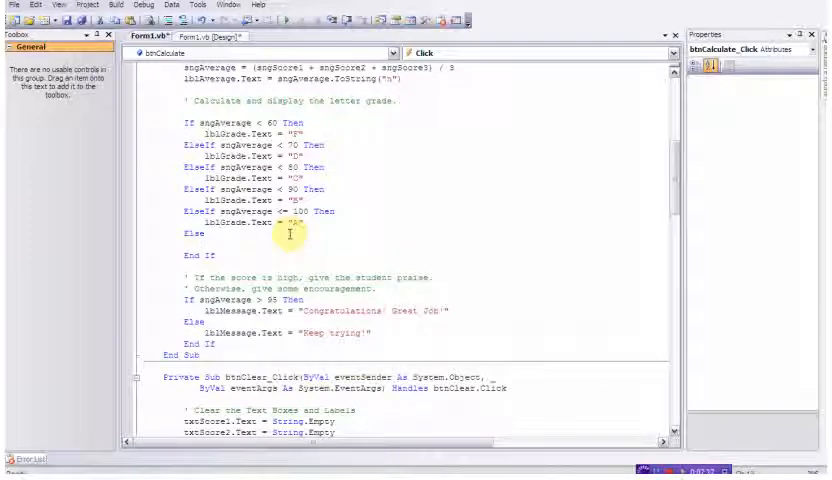
# Write lblGrade.Text = "Invalid" in the Else branch using IntelliSense.
pyautogui.write('lbl')
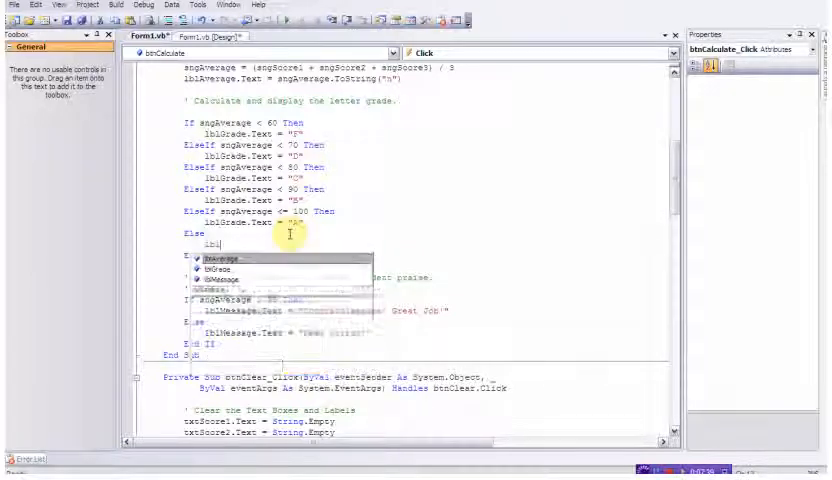
pyautogui.write('lblGrade')
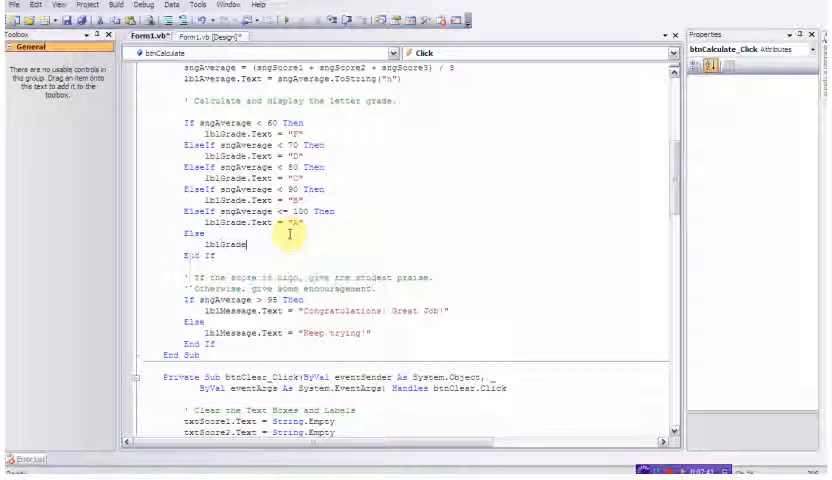
pyautogui.write('te')
pyautogui.write('120')
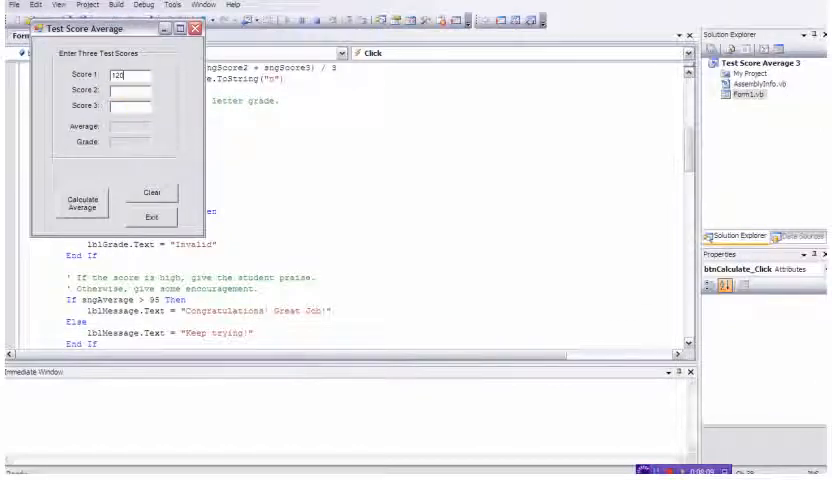
# Enter 102 as the second score and calculate the average for 120, 102, 120.
pyautogui.write('102')
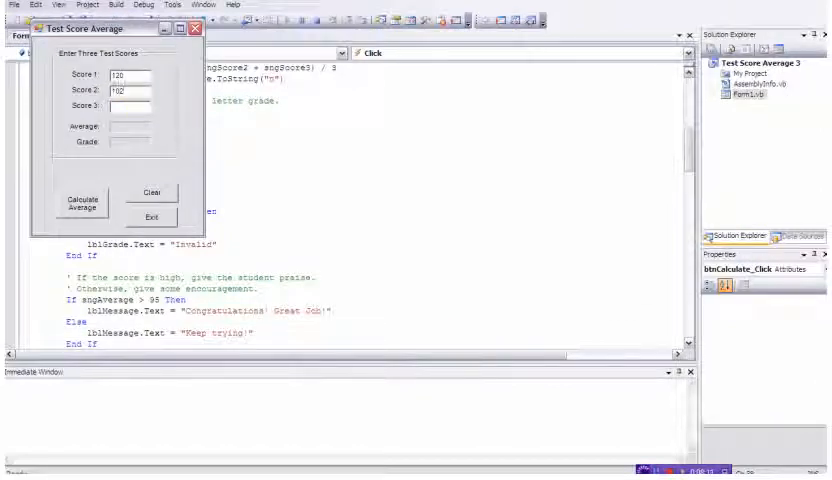
pyautogui.click(80, 204)
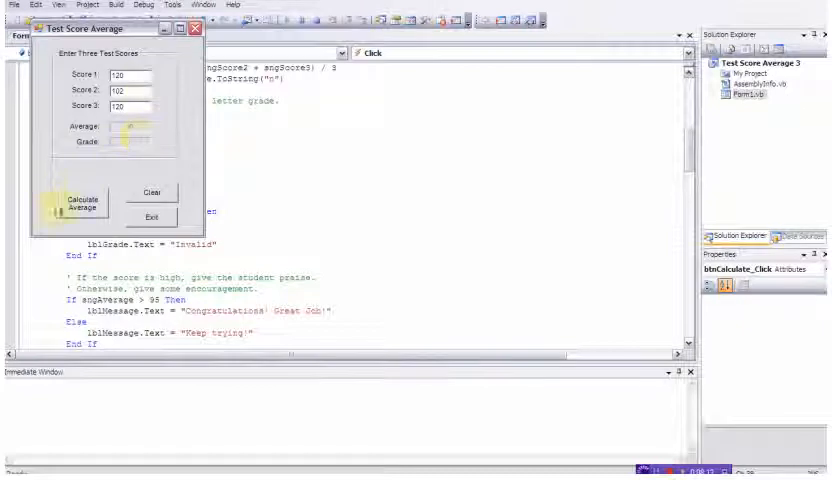
pyautogui.click(81, 202)
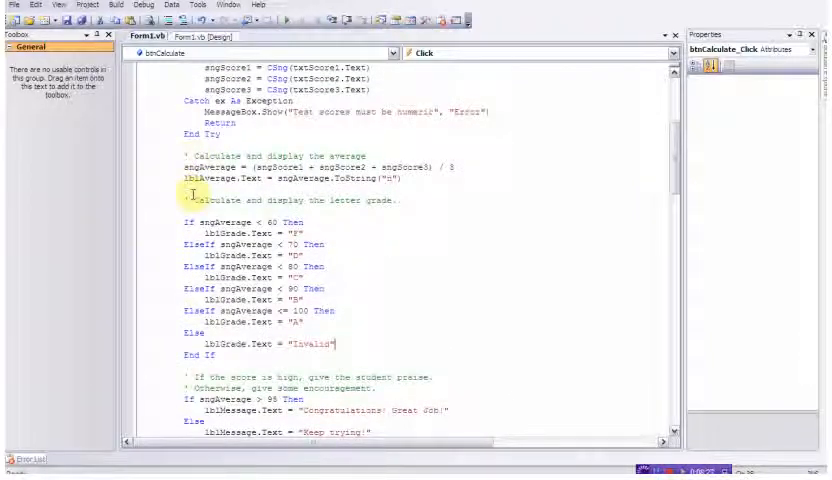
pyautogui.moveTo(636, 165)
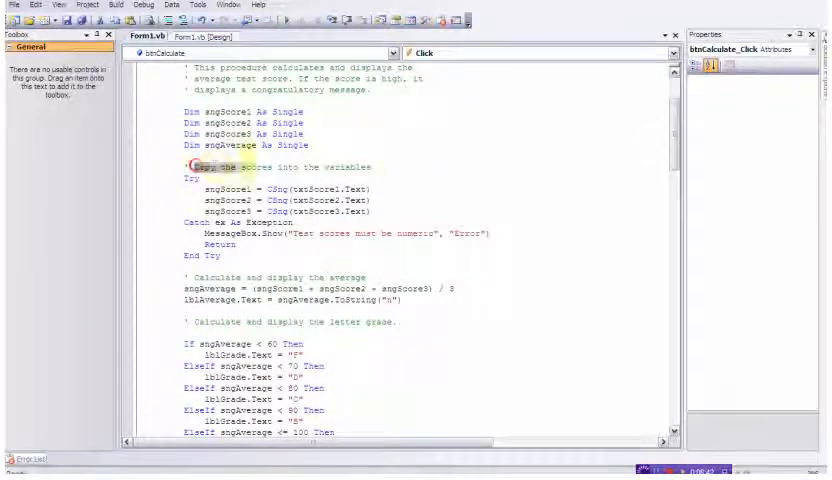
# Scroll down through btnCalculate_Click to the score-clearing procedure.
pyautogui.scroll(-3)
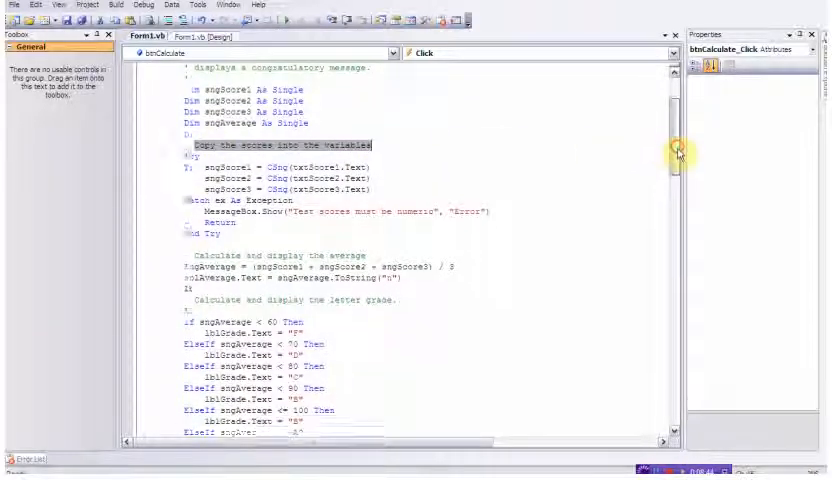
pyautogui.scroll(-3)
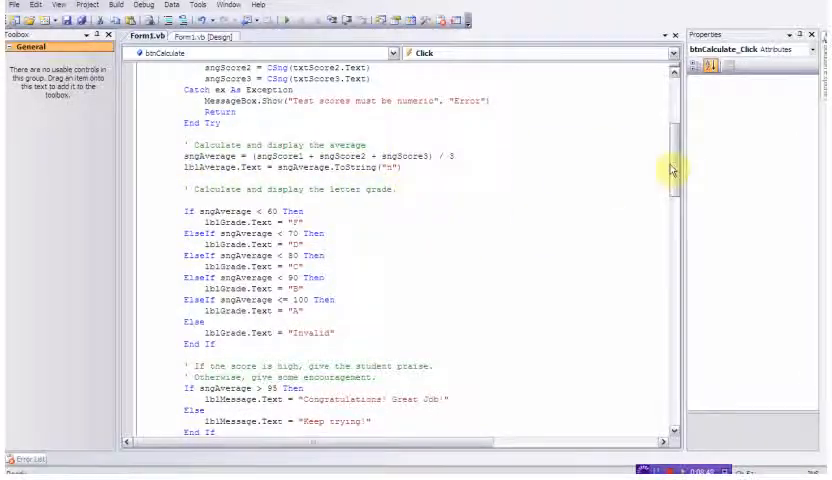
pyautogui.scroll(-3)
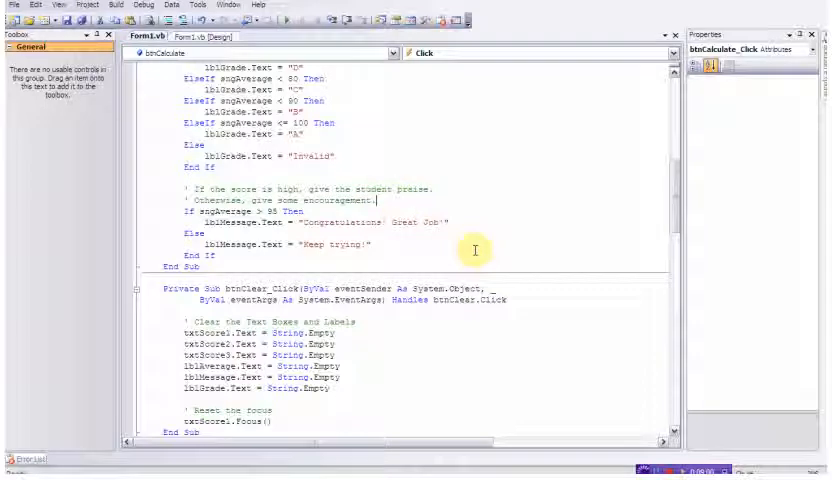
pyautogui.moveTo(518, 285)
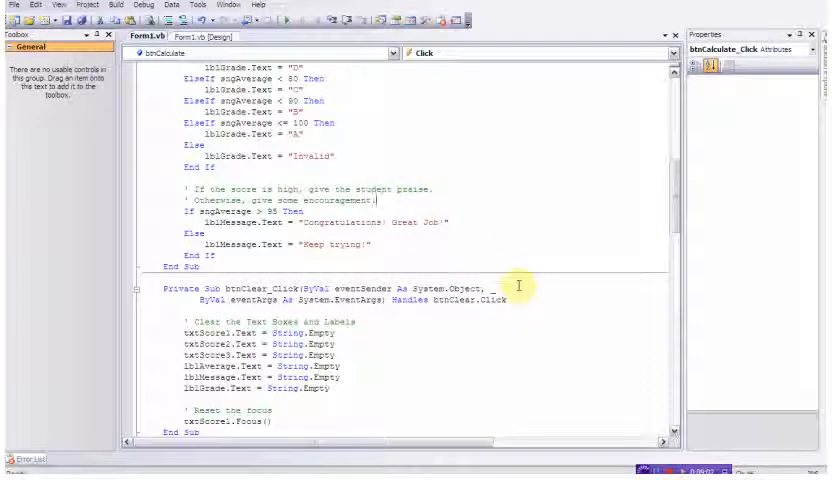